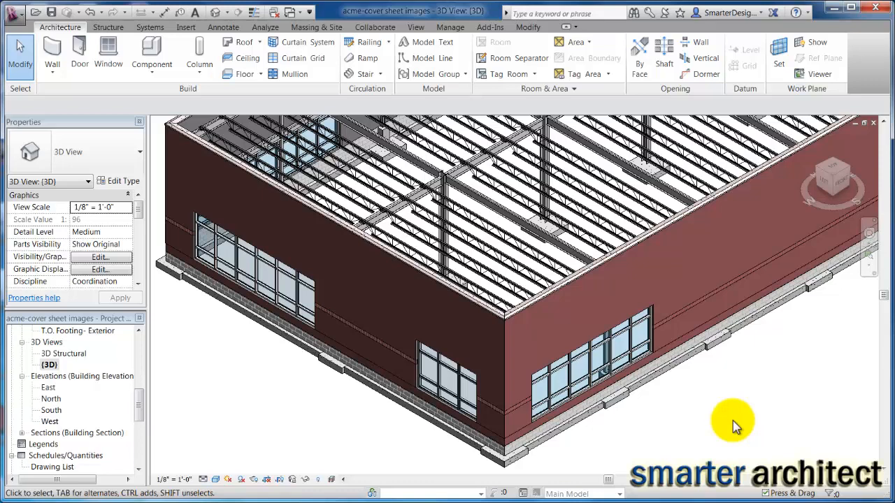
pyautogui.moveTo(738, 427)
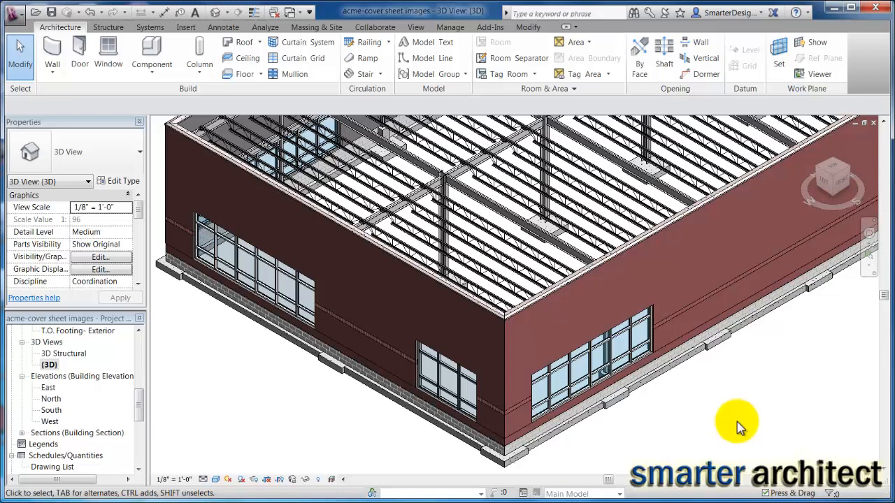
pyautogui.moveTo(691, 422)
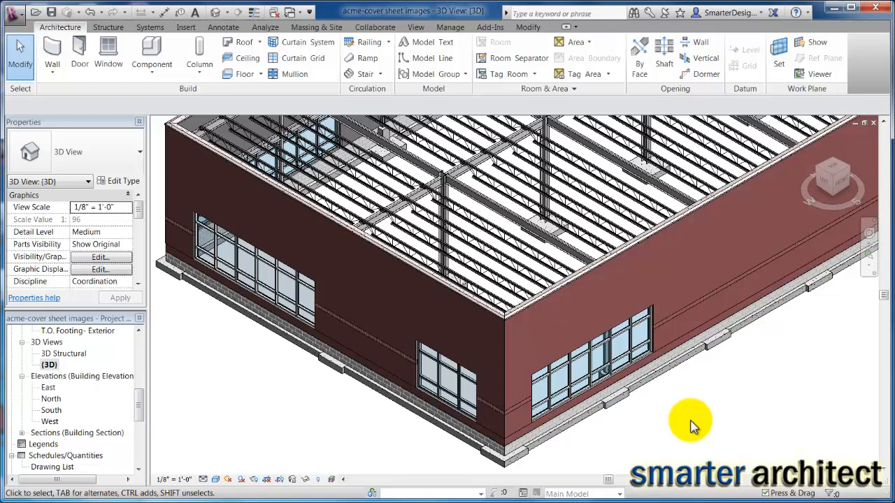
pyautogui.moveTo(694, 372)
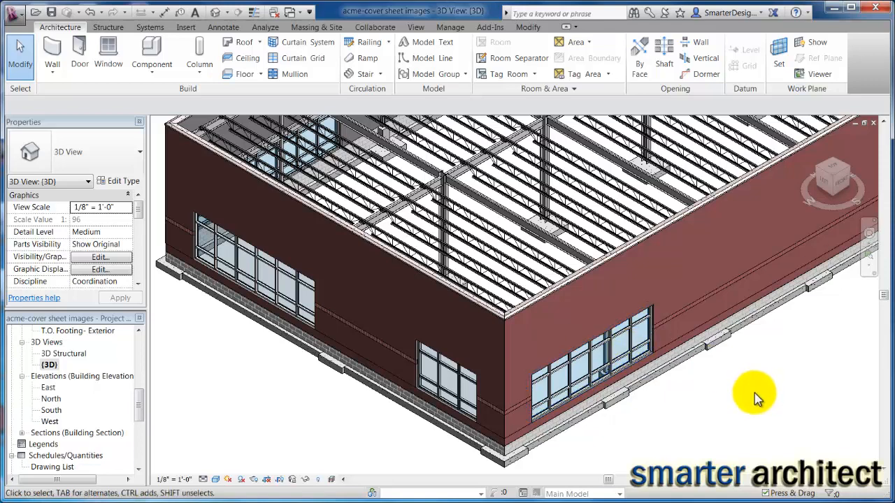
pyautogui.moveTo(769, 315)
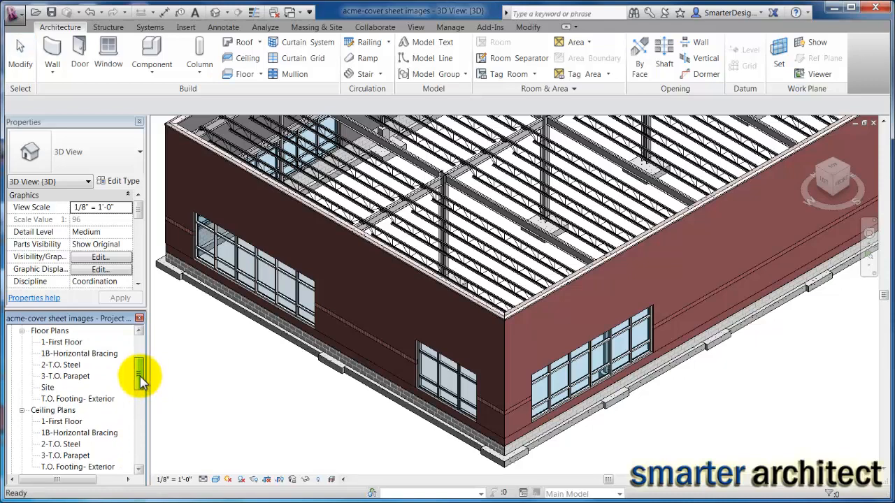
# - Open the 1-First Floor plan showing the south wall with grids A through F
pyautogui.doubleClick(62, 341)
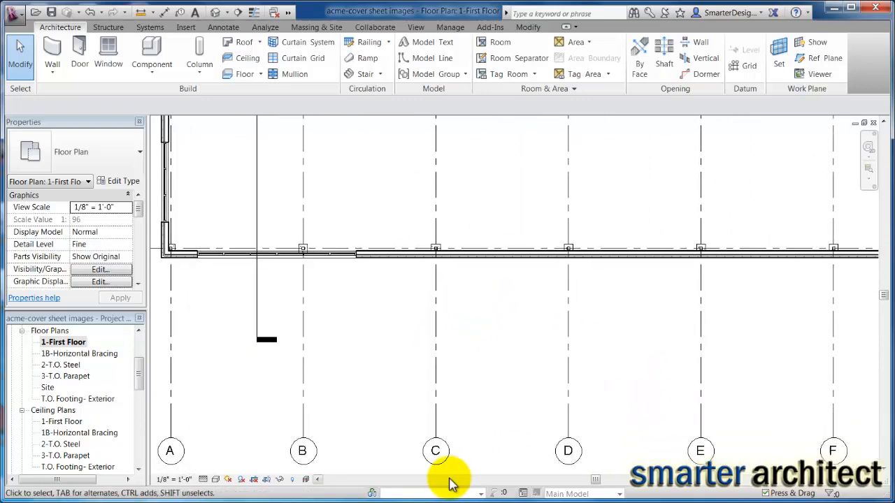
pyautogui.click(436, 450)
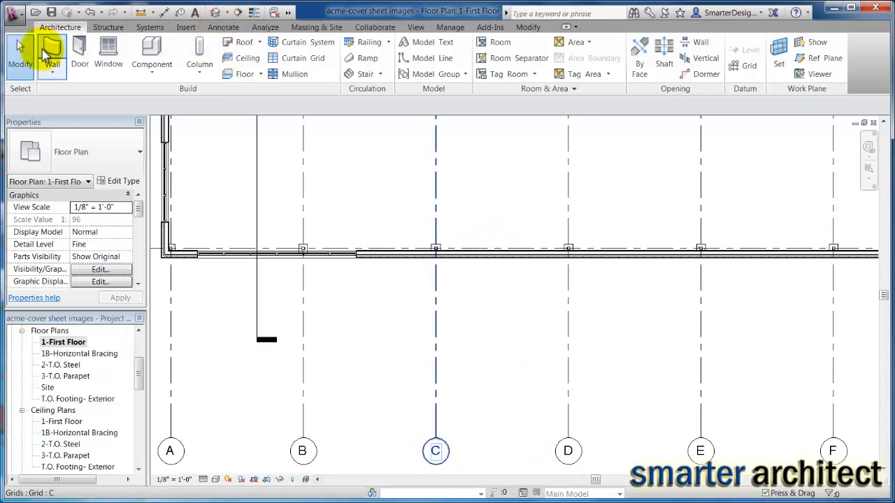
# - Start the Wall tool and choose the Curtain Wall 1 type for the south wall
pyautogui.click(45, 53)
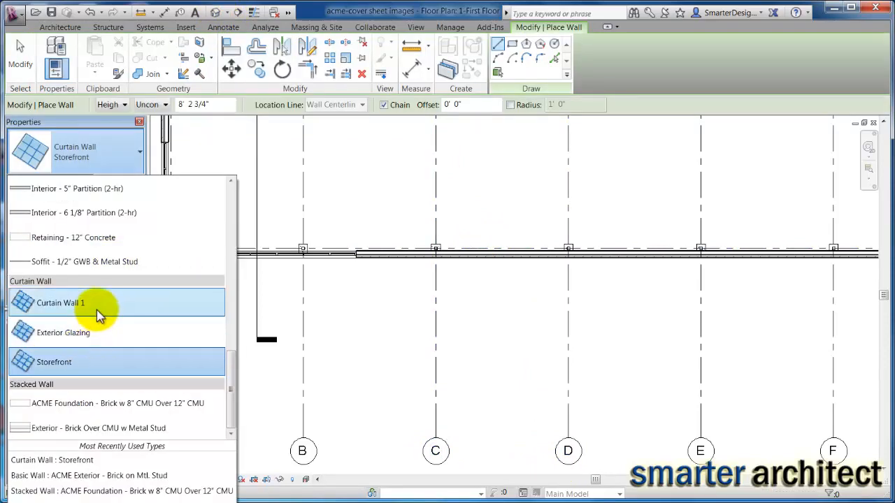
pyautogui.moveTo(104, 307)
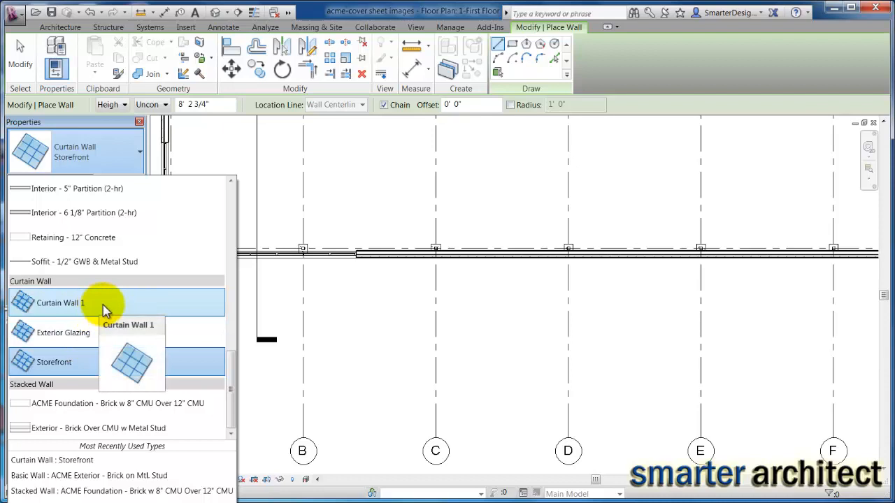
pyautogui.click(62, 302)
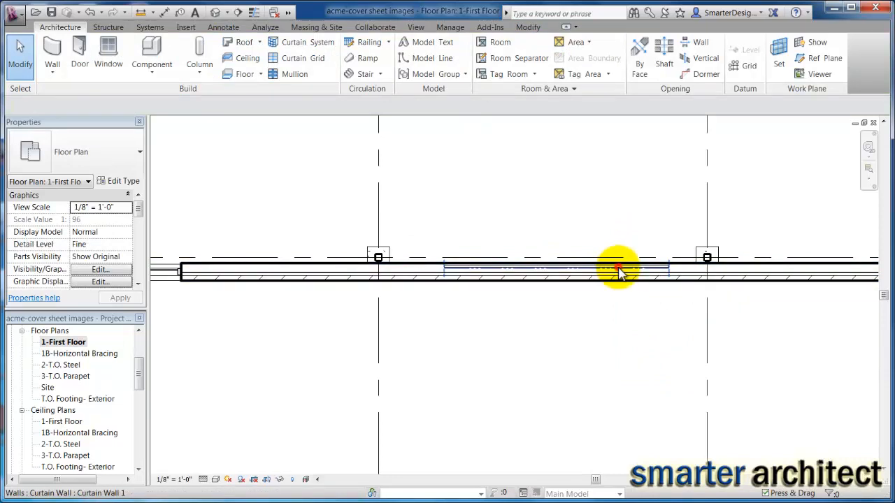
# - Adjust the curtain wall's length to about 13'-8" and position it between the two grid lines
pyautogui.click(619, 268)
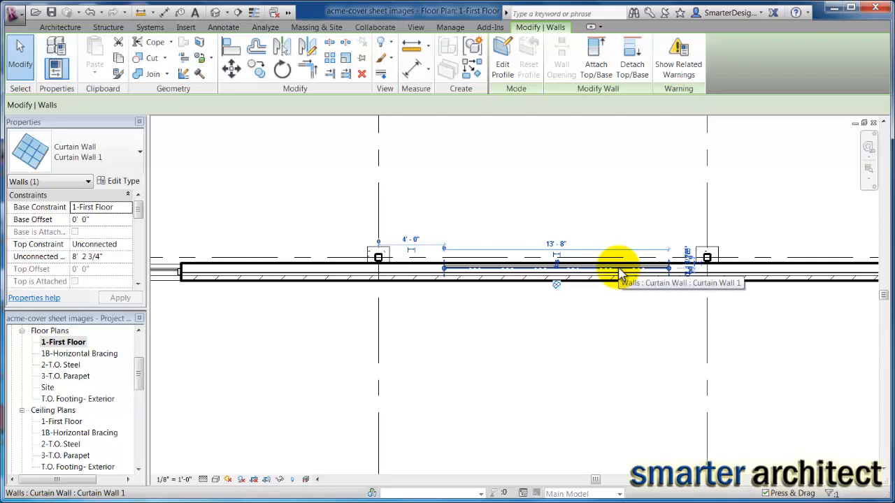
pyautogui.moveTo(636, 208)
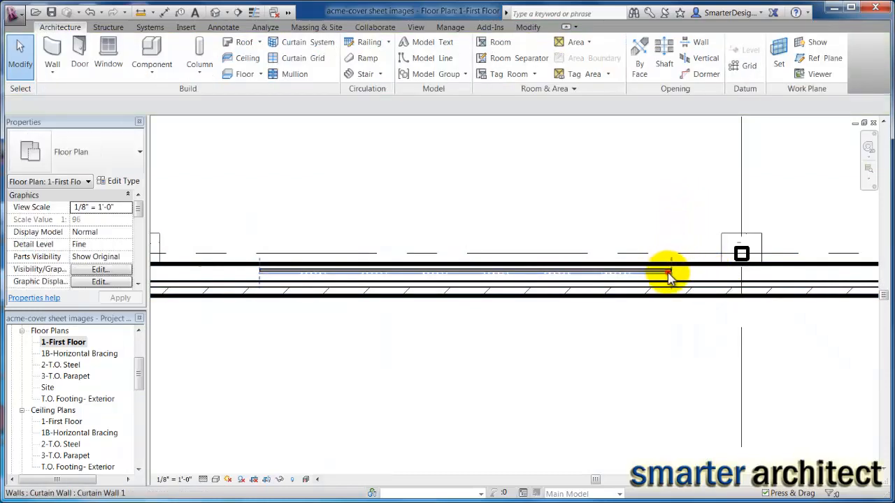
pyautogui.click(666, 274)
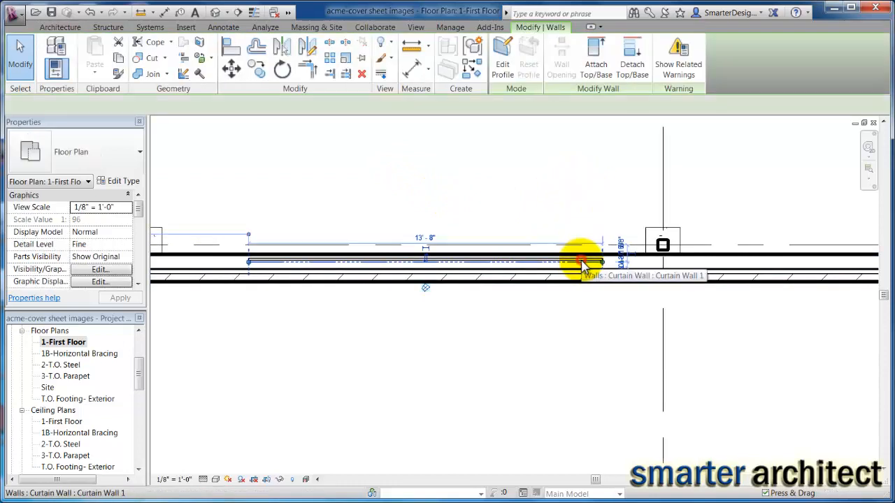
pyautogui.click(581, 263)
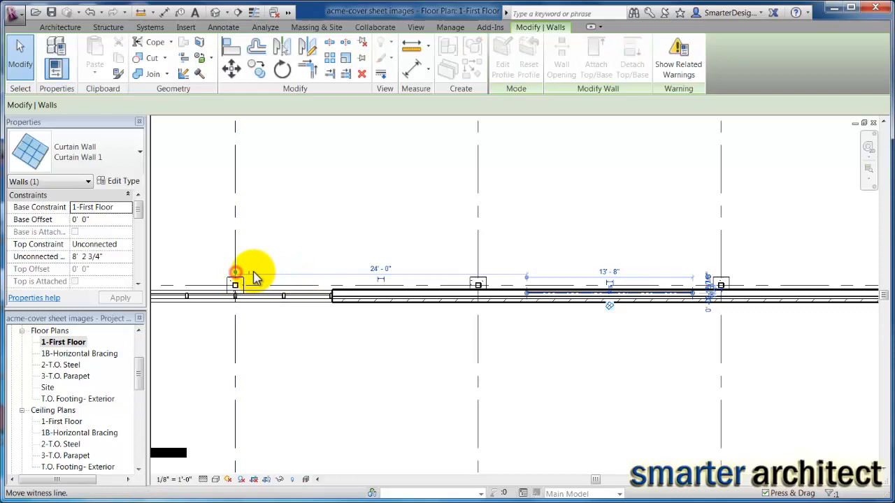
pyautogui.moveTo(479, 283)
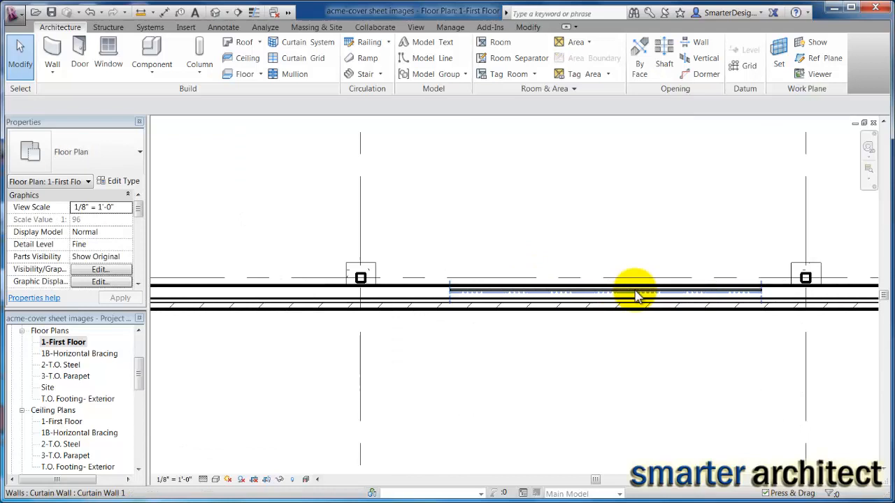
pyautogui.moveTo(636, 294)
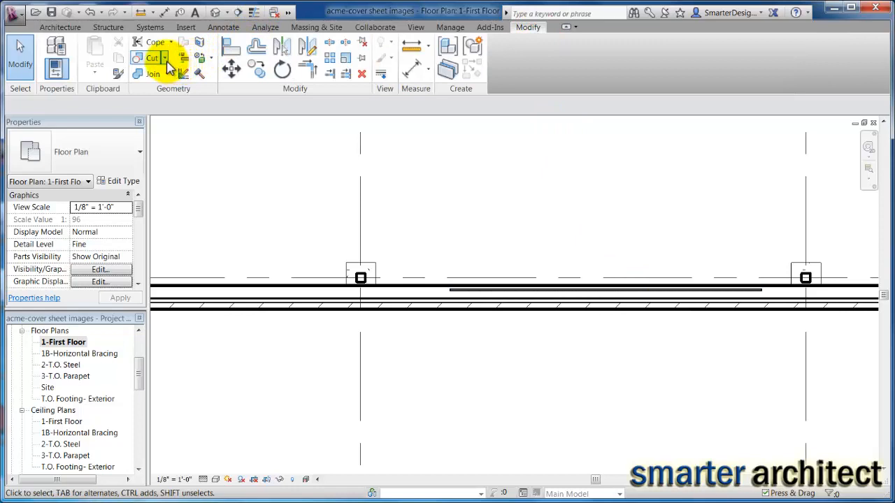
# - Cut the brick south wall with Cut Geometry where the curtain wall sits
pyautogui.click(153, 56)
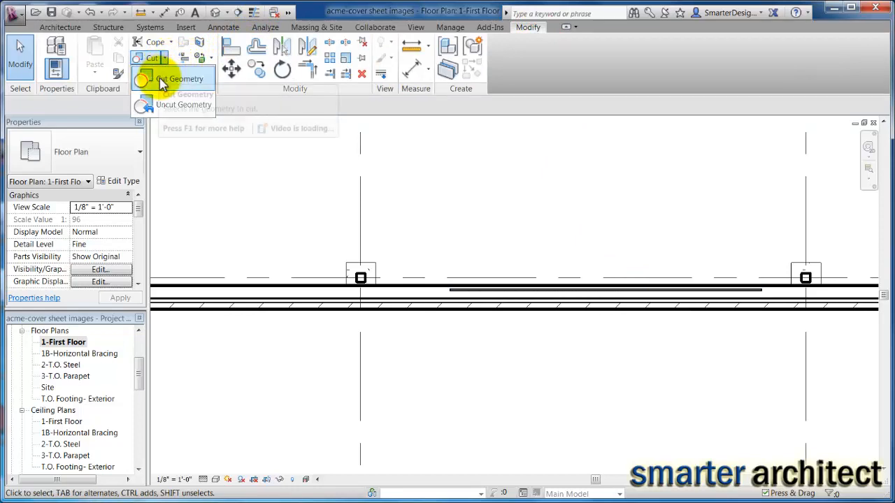
pyautogui.click(162, 79)
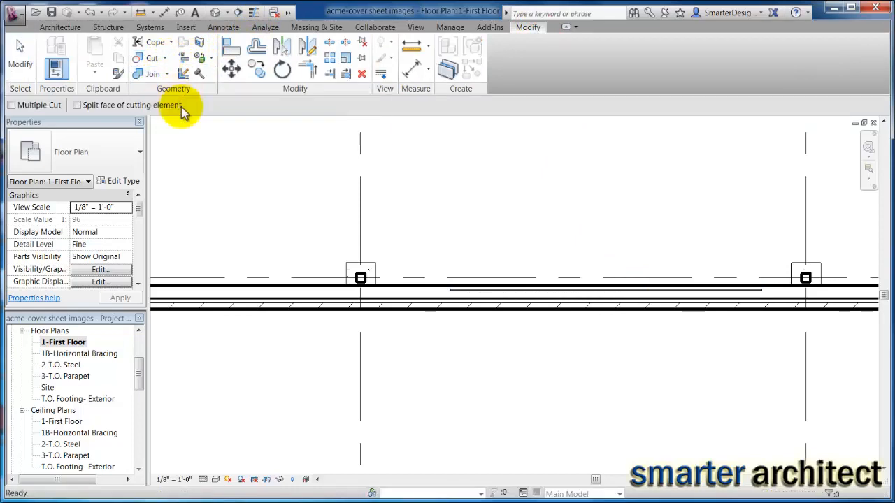
pyautogui.moveTo(640, 308)
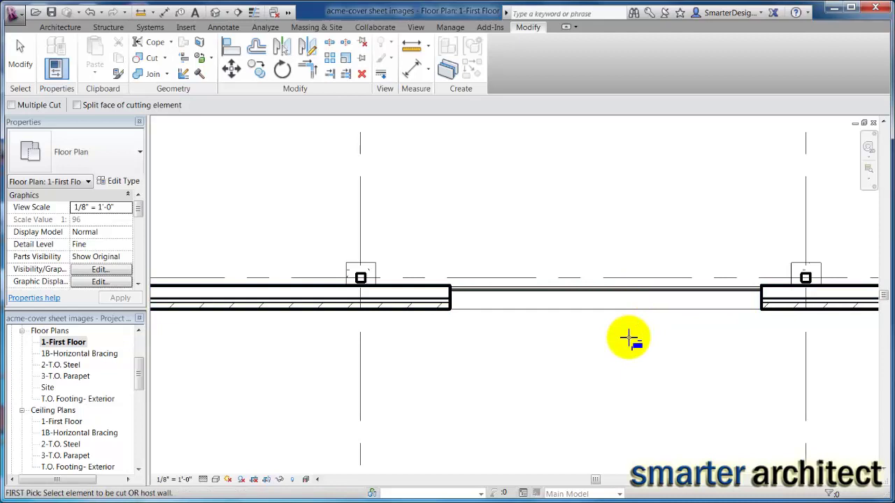
pyautogui.moveTo(627, 337)
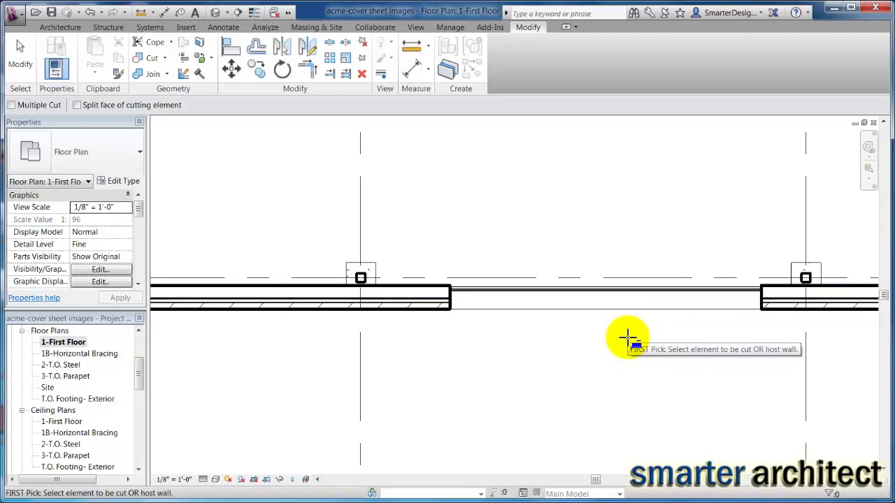
pyautogui.moveTo(738, 216)
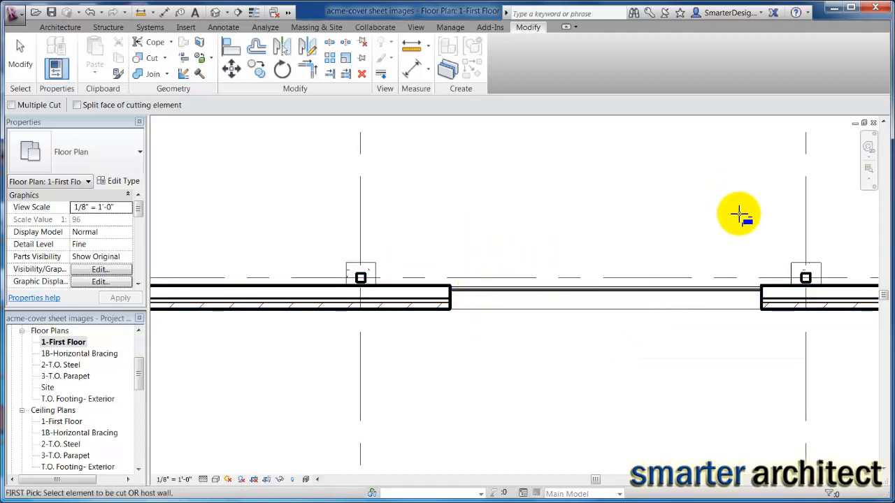
pyautogui.click(579, 294)
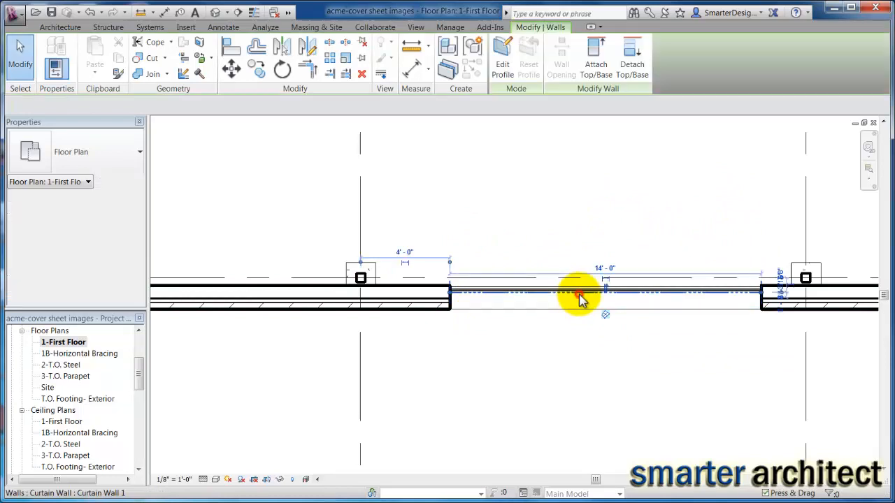
pyautogui.click(619, 366)
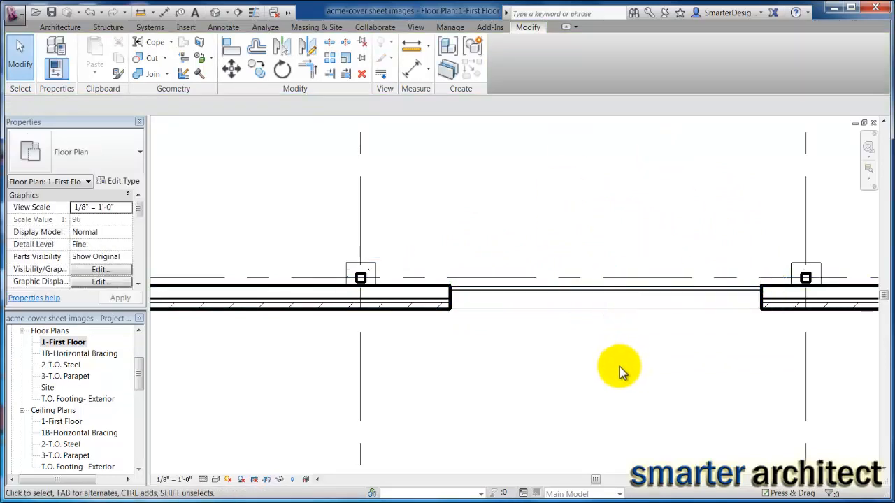
pyautogui.moveTo(221, 380)
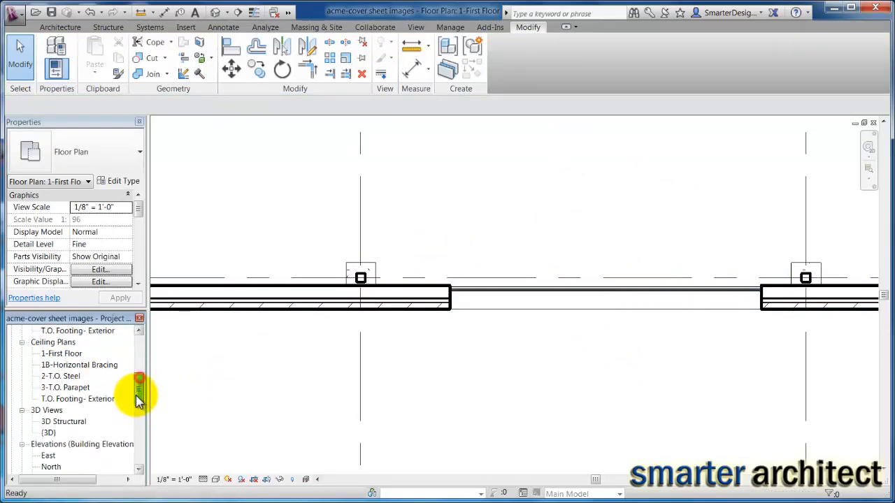
# - Check the opening in the 3D view, then switch to the South elevation
pyautogui.doubleClick(51, 388)
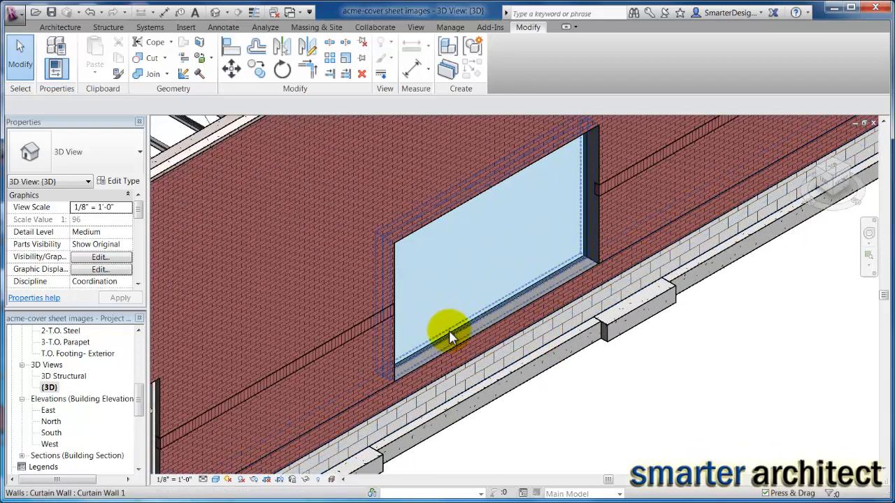
pyautogui.moveTo(448, 336)
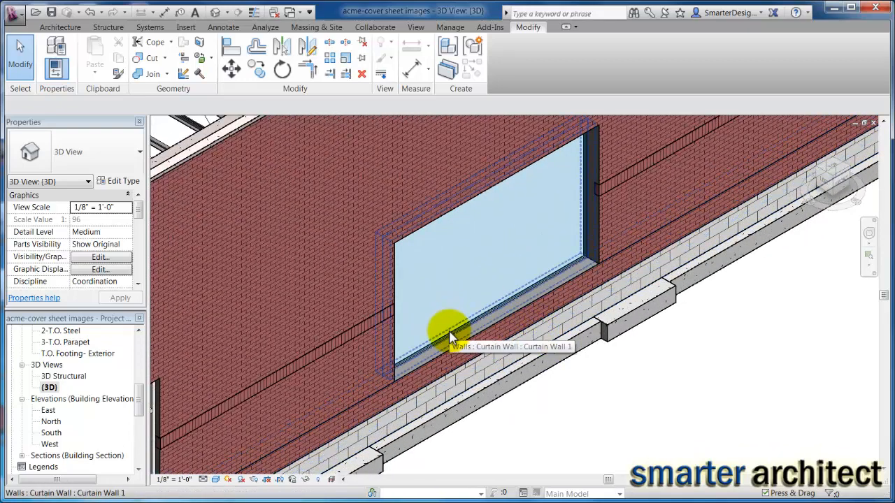
pyautogui.click(446, 337)
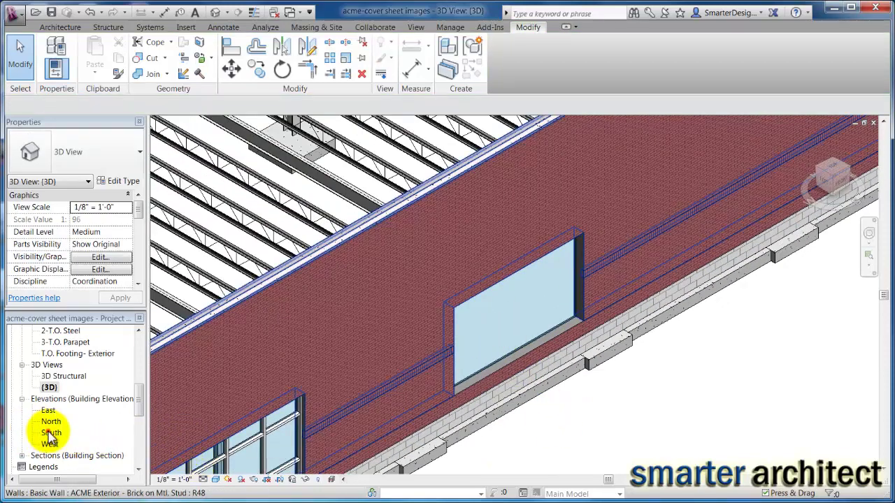
pyautogui.doubleClick(48, 434)
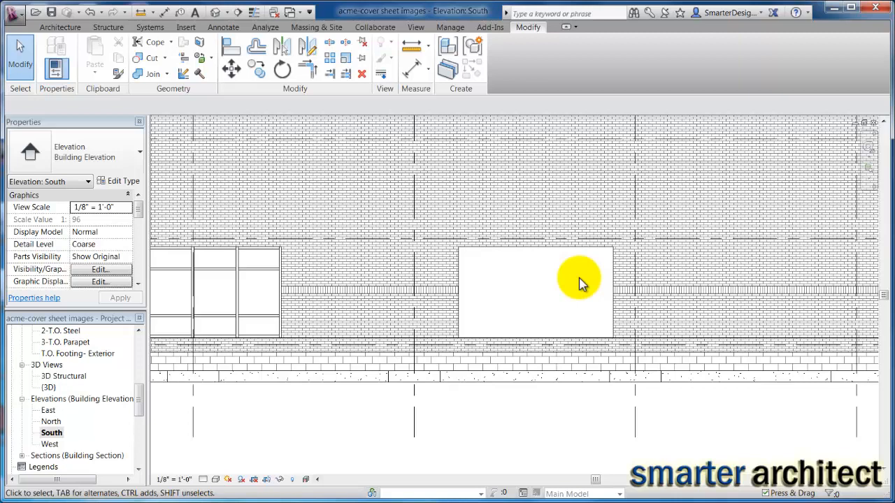
# - Place vertical curtain grid lines 4'-0" from each edge, leaving a centred 6'-0" bay
pyautogui.click(53, 26)
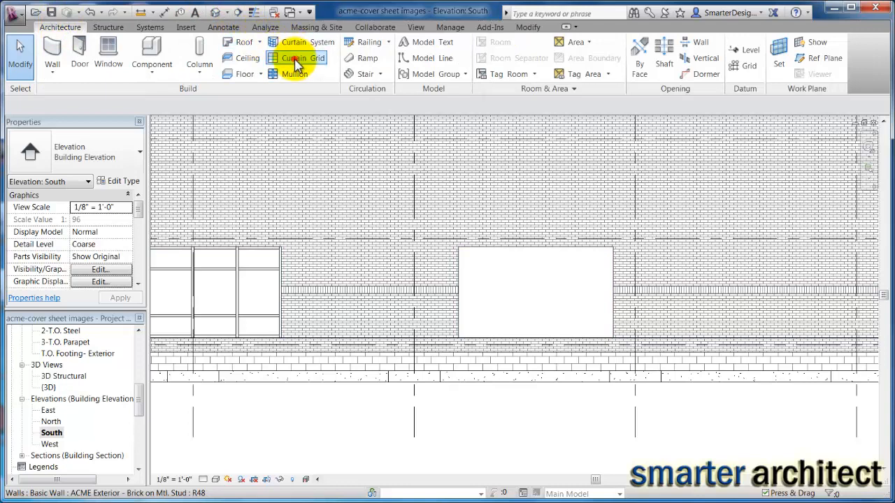
pyautogui.click(305, 59)
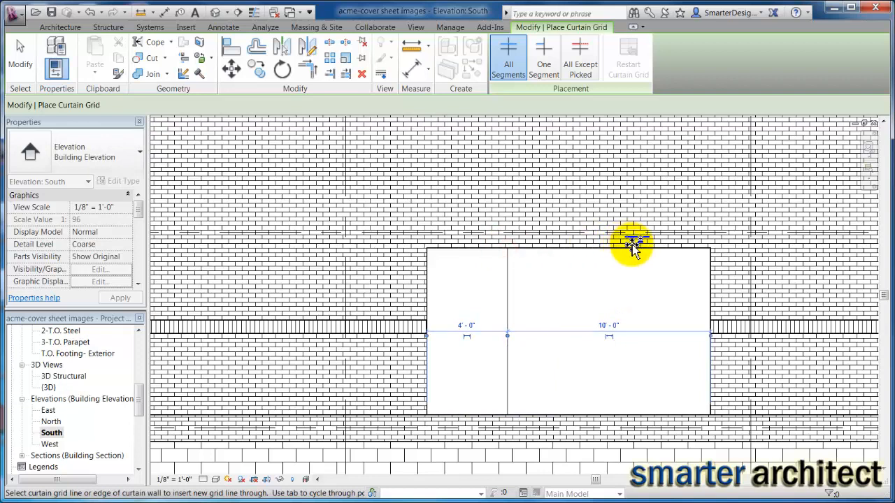
pyautogui.click(632, 251)
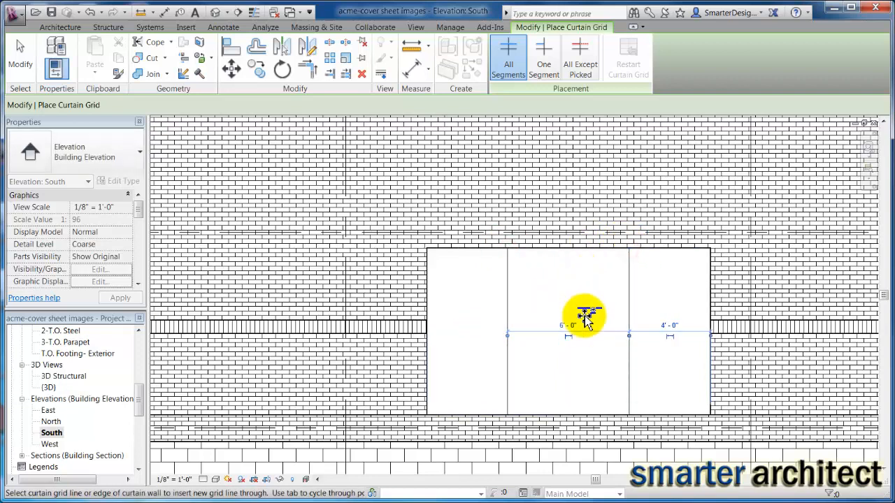
pyautogui.moveTo(553, 363)
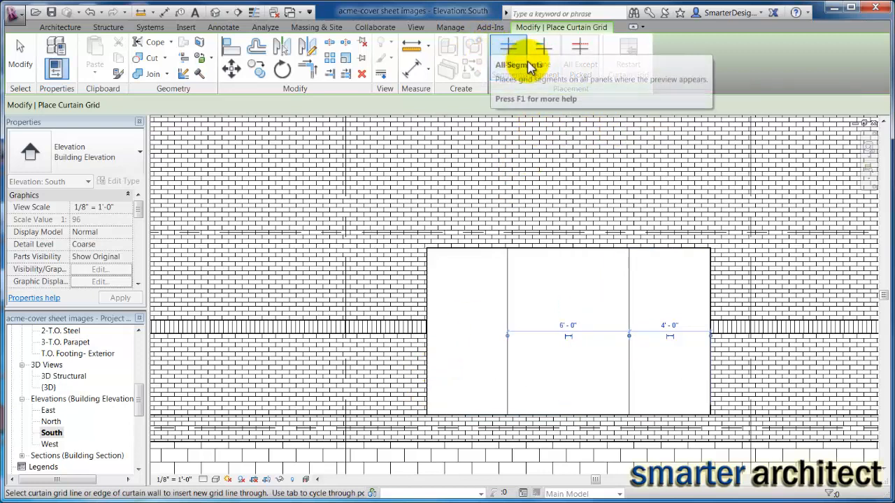
pyautogui.moveTo(552, 173)
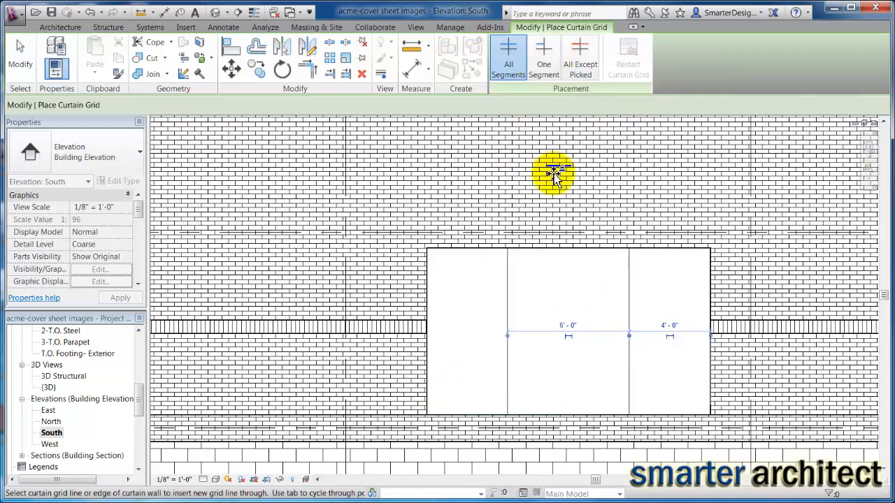
# - Add a One Segment horizontal grid line in the left 4'-0" bay and edit its segments
pyautogui.click(544, 57)
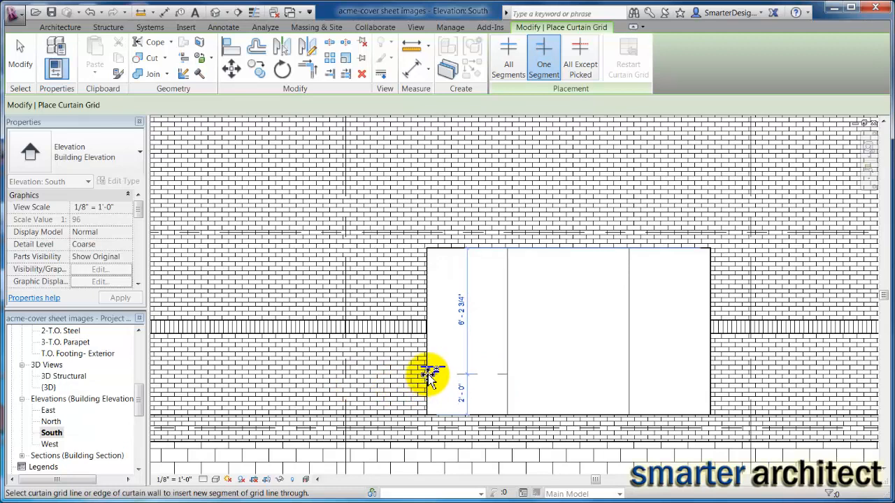
pyautogui.click(431, 294)
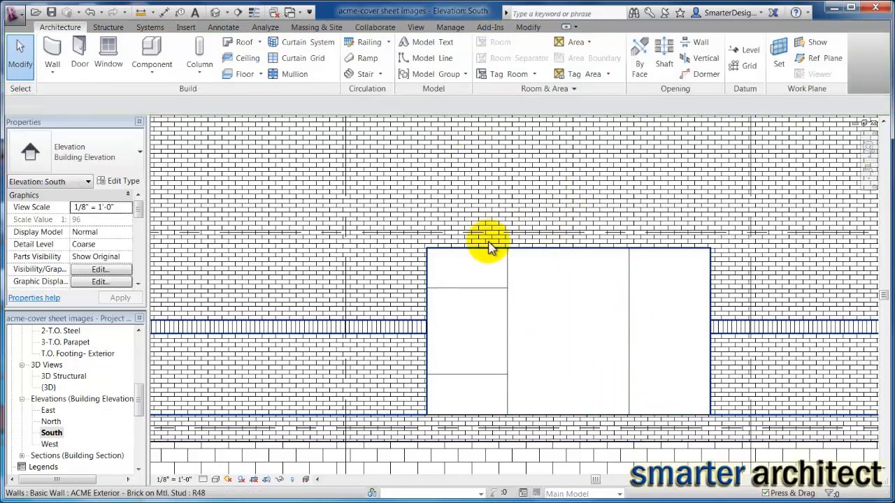
pyautogui.click(495, 288)
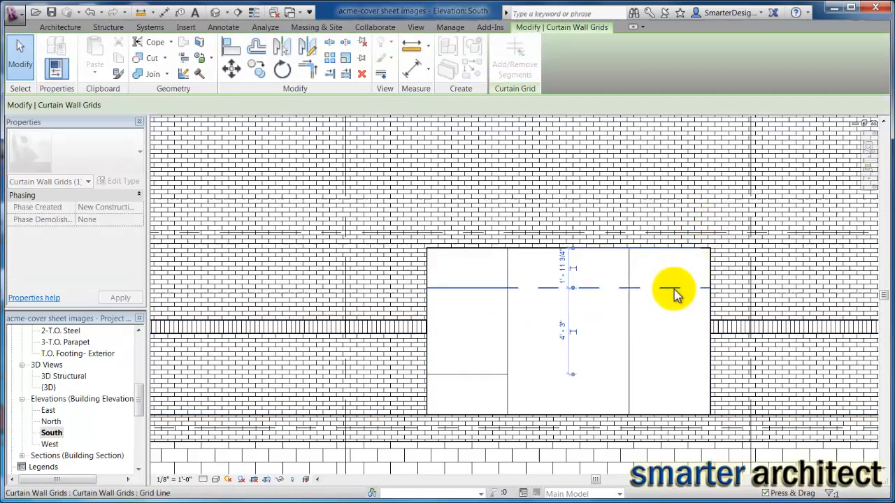
pyautogui.moveTo(674, 288)
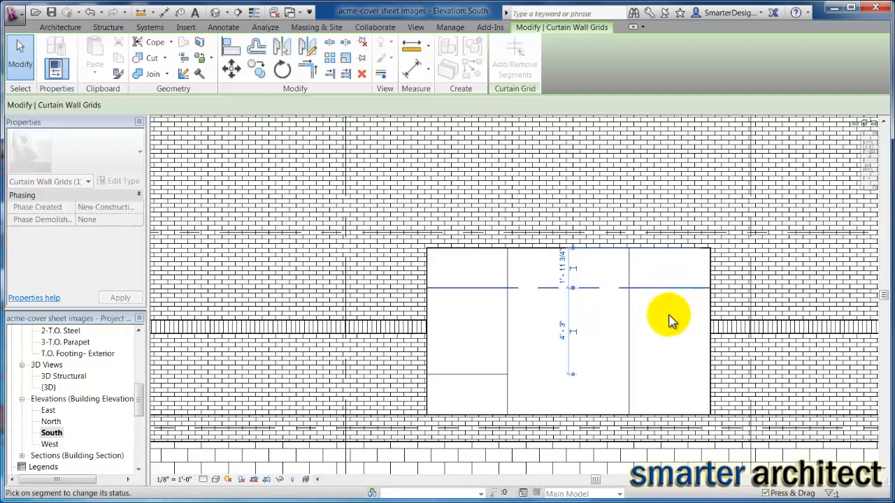
pyautogui.moveTo(479, 350)
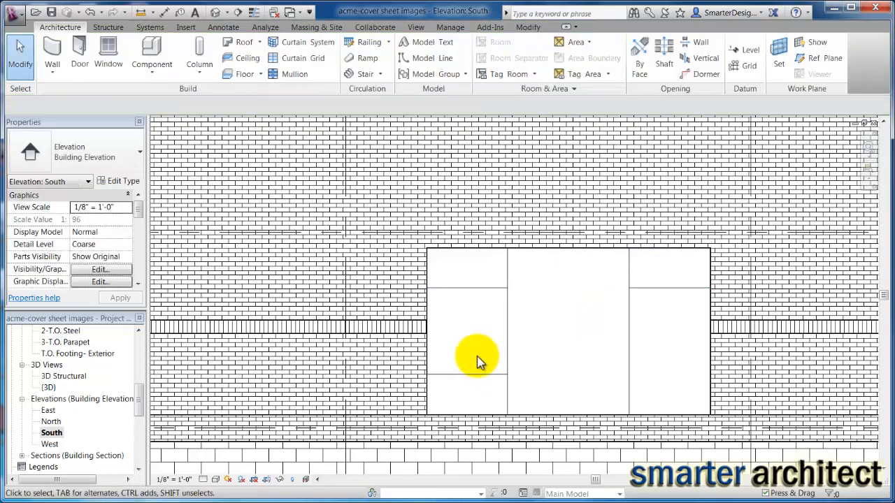
# - Add a matching horizontal grid line in the right bay
pyautogui.click(468, 372)
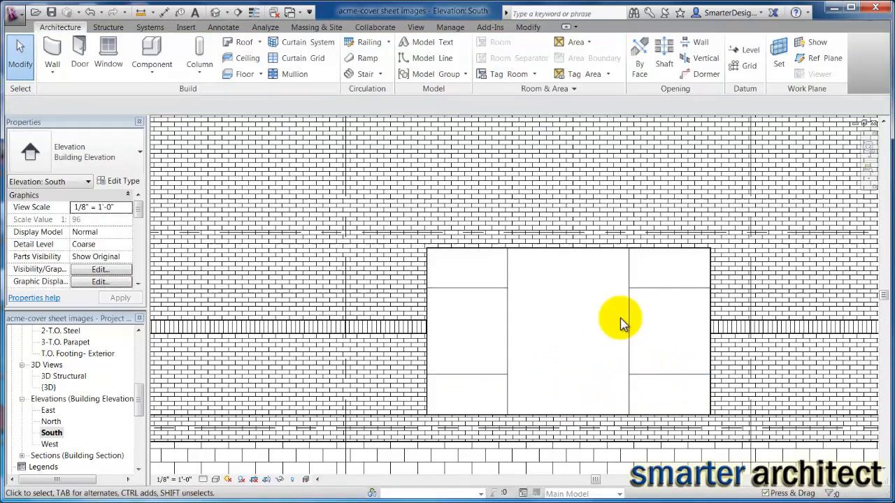
pyautogui.moveTo(699, 357)
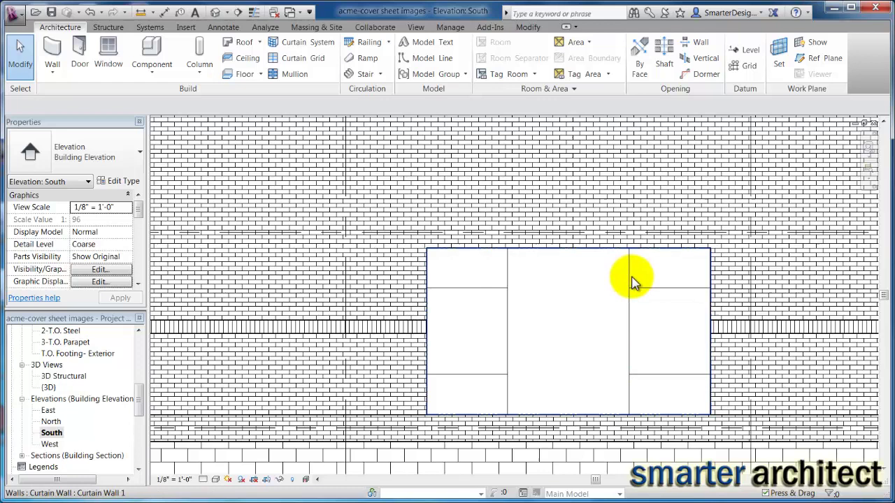
pyautogui.moveTo(632, 281)
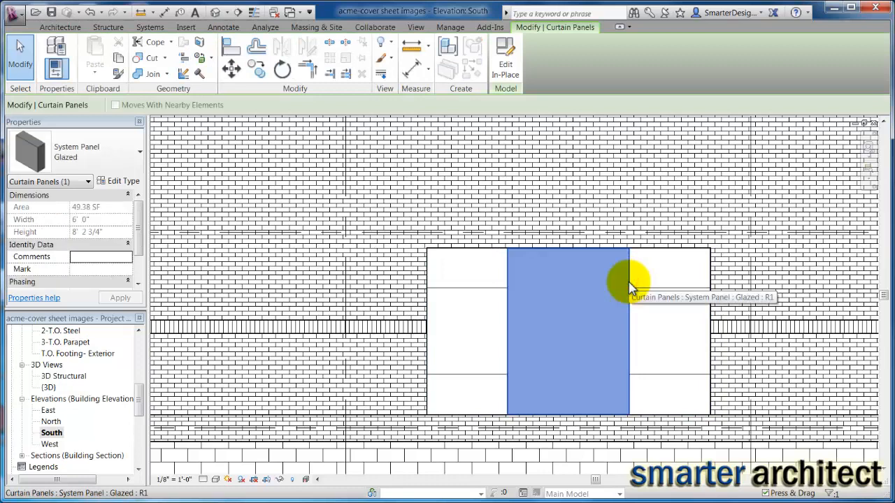
pyautogui.moveTo(81, 129)
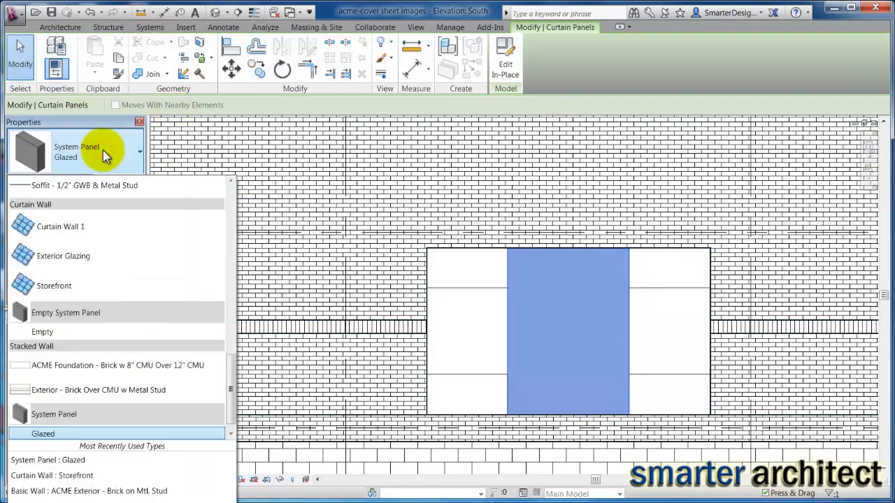
pyautogui.moveTo(159, 404)
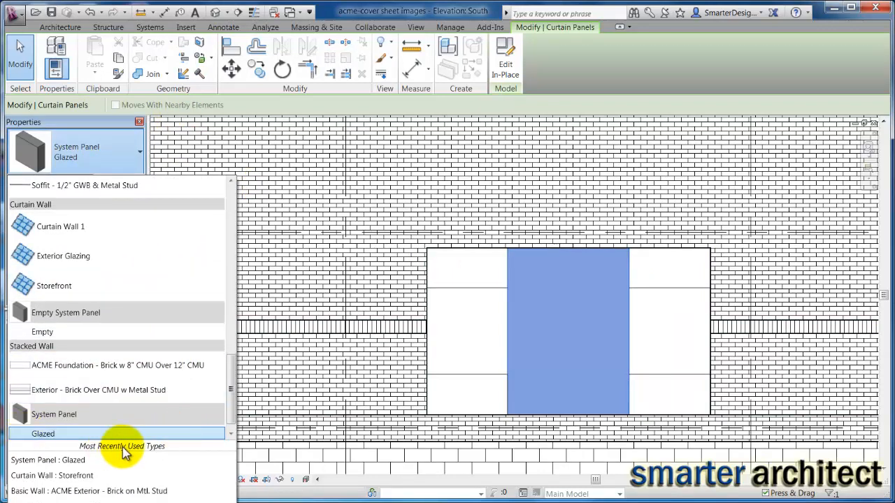
pyautogui.moveTo(636, 151)
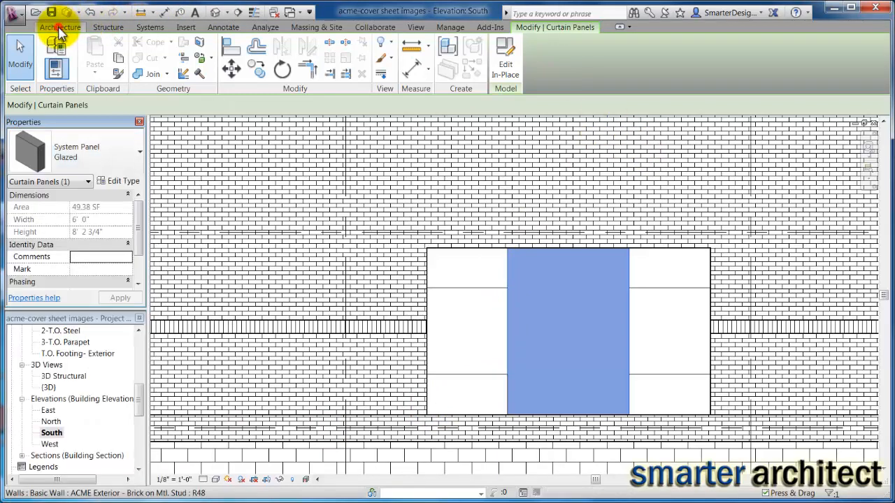
# - Start Load Family and browse out of the curtain wall panels folder
pyautogui.click(185, 26)
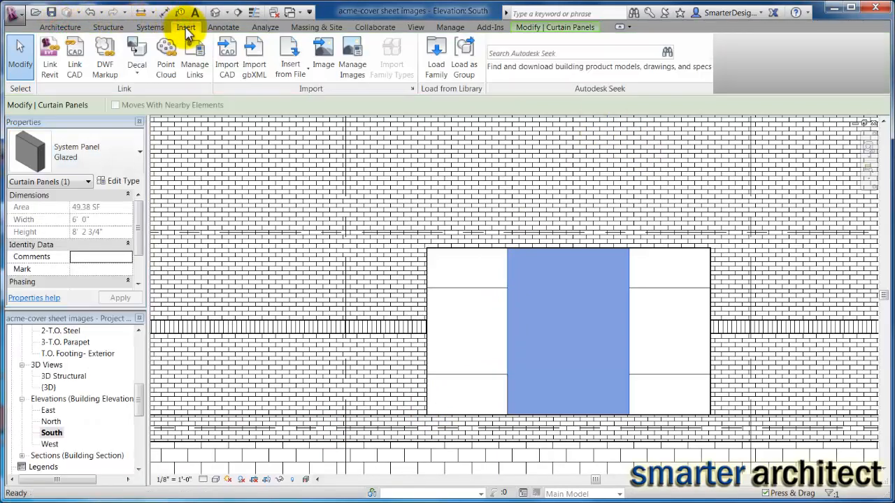
pyautogui.moveTo(433, 64)
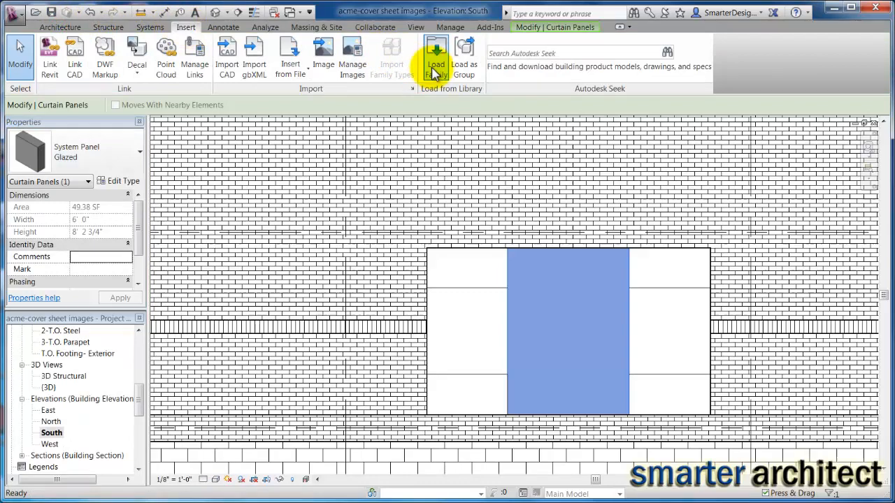
pyautogui.click(436, 56)
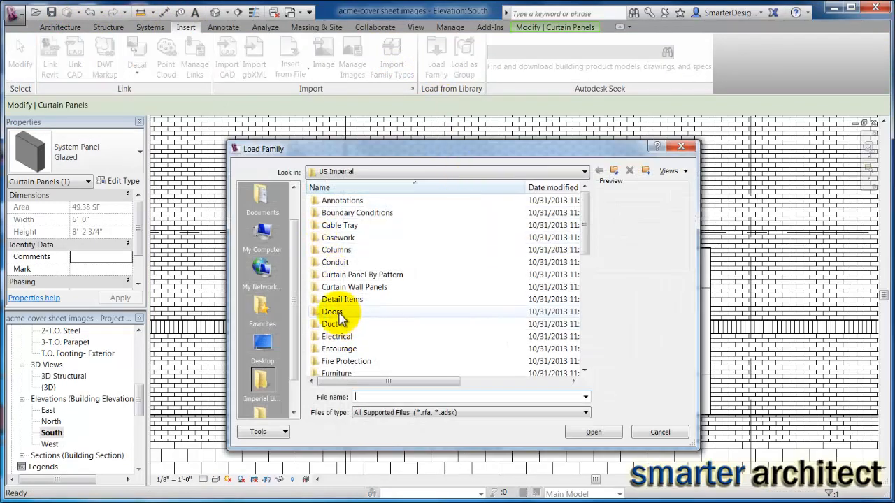
pyautogui.click(355, 287)
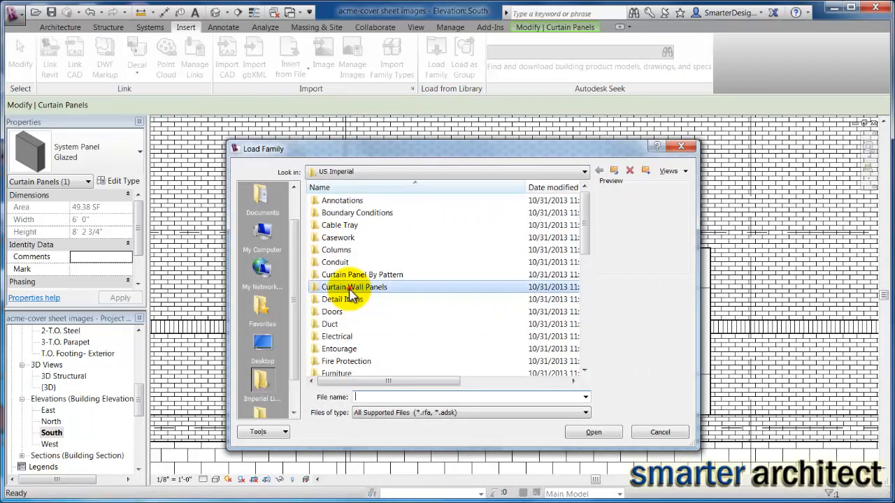
pyautogui.doubleClick(355, 288)
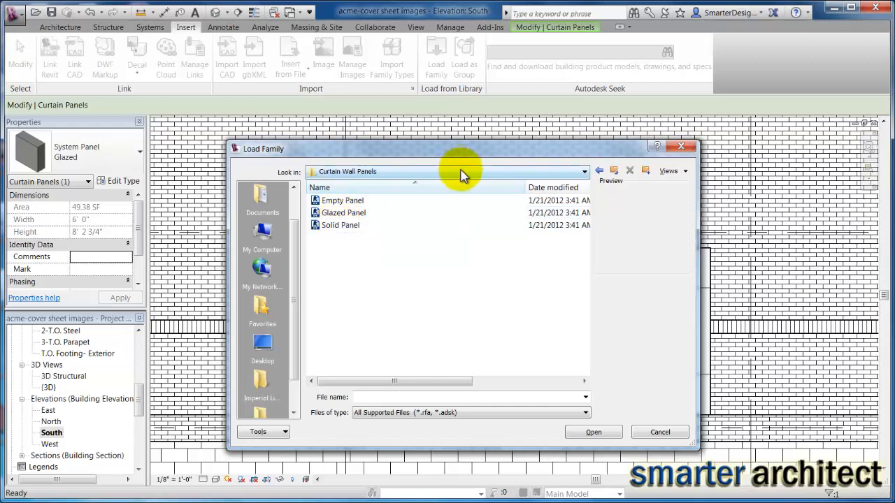
pyautogui.click(582, 171)
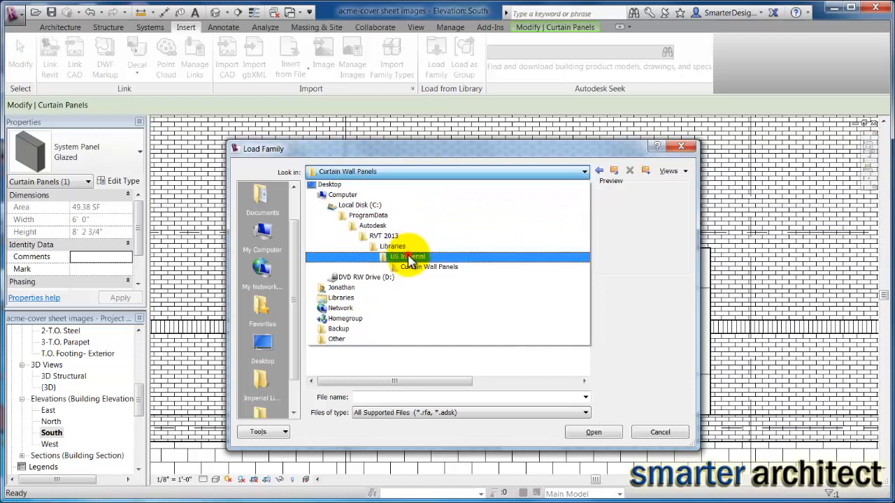
# - In US Imperial > Doors, select the Curtain Wall-Store Front-Dbl door family to load
pyautogui.doubleClick(405, 257)
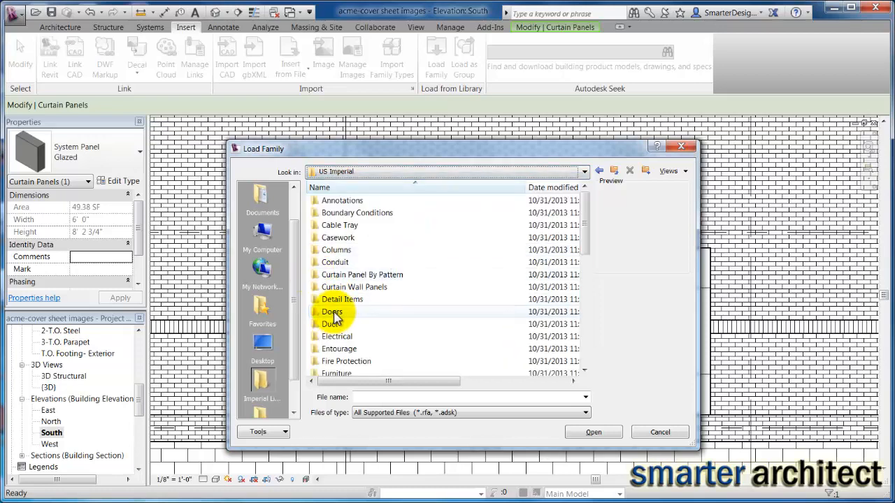
pyautogui.doubleClick(331, 311)
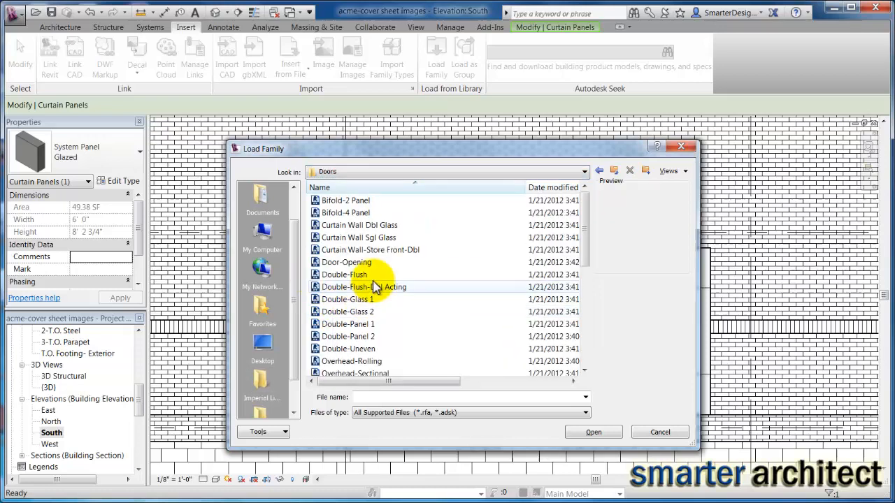
pyautogui.click(361, 225)
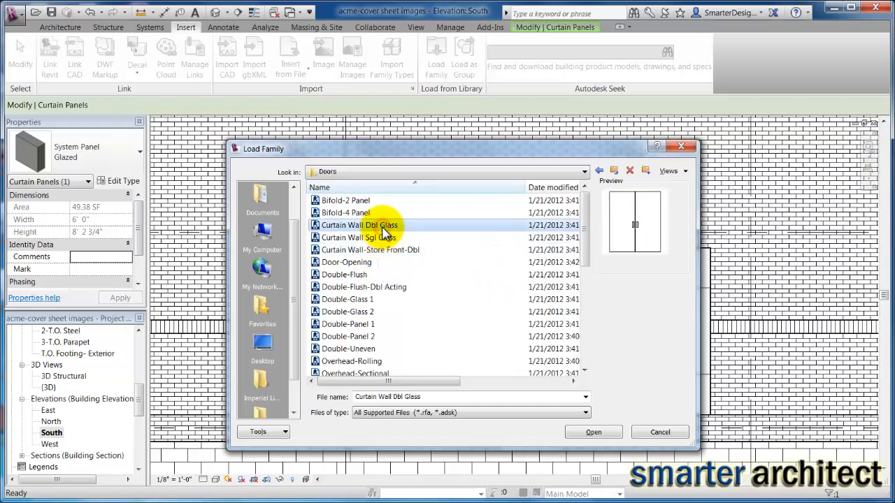
pyautogui.click(369, 249)
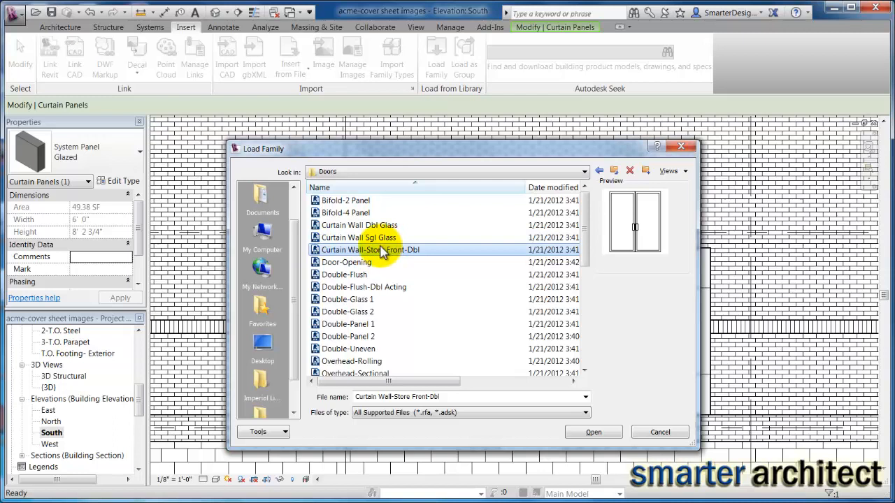
pyautogui.moveTo(383, 254)
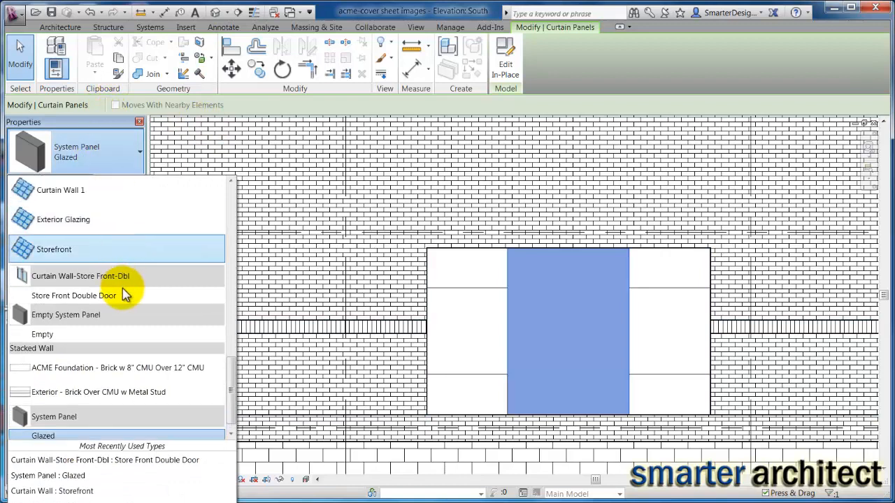
pyautogui.moveTo(73, 296)
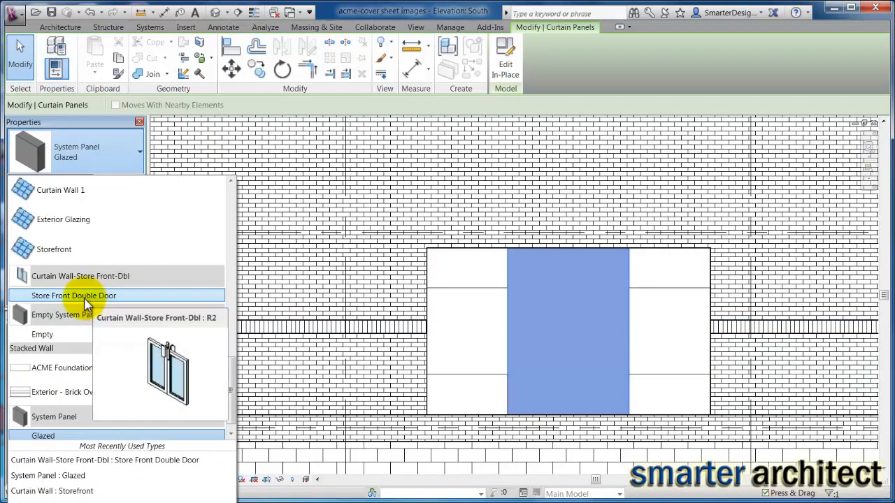
# - Swap the centre panel to Curtain Wall-Store Front-Dbl : Store Front Double Door
pyautogui.click(72, 297)
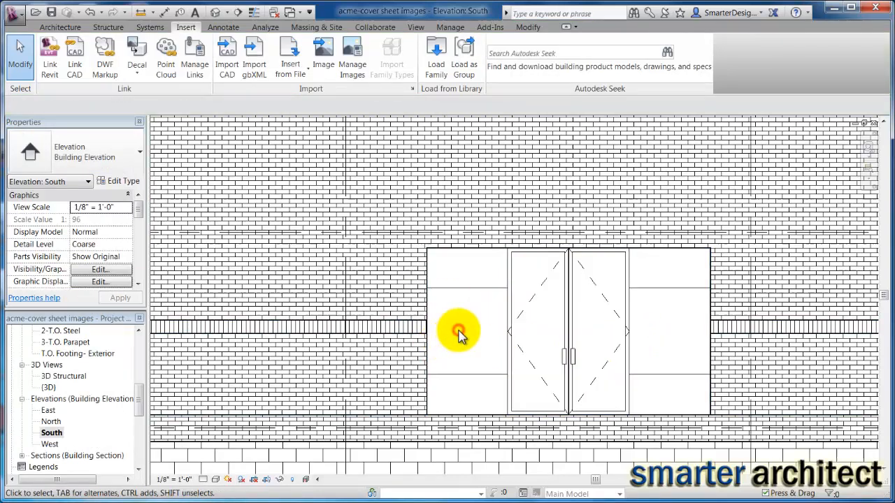
pyautogui.click(457, 330)
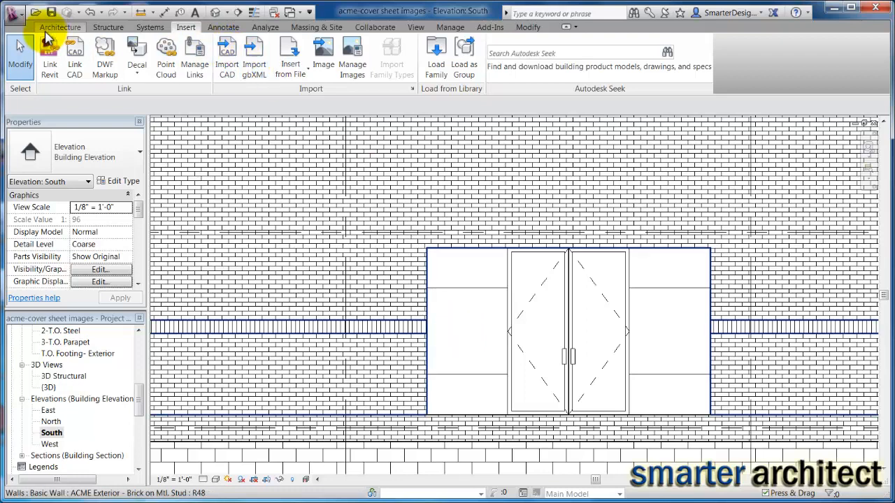
# - Start Mullion placement from the Architecture ribbon for the curtain wall around the double door
pyautogui.click(59, 28)
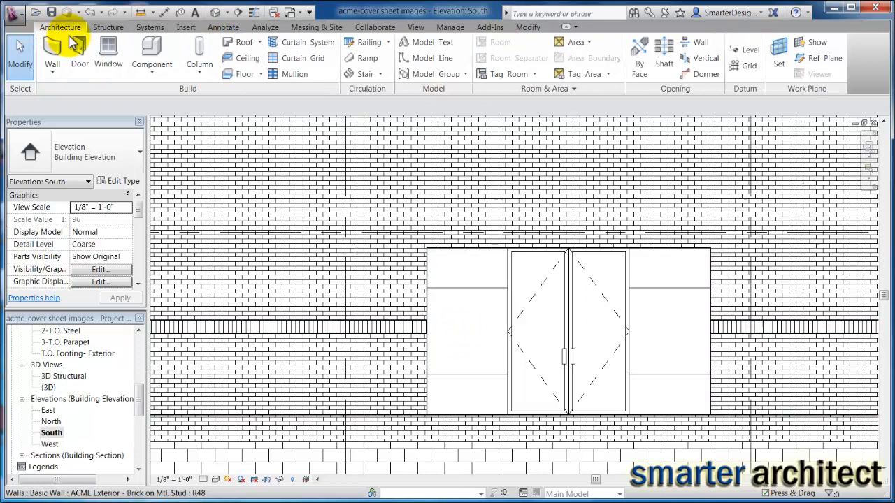
pyautogui.moveTo(294, 74)
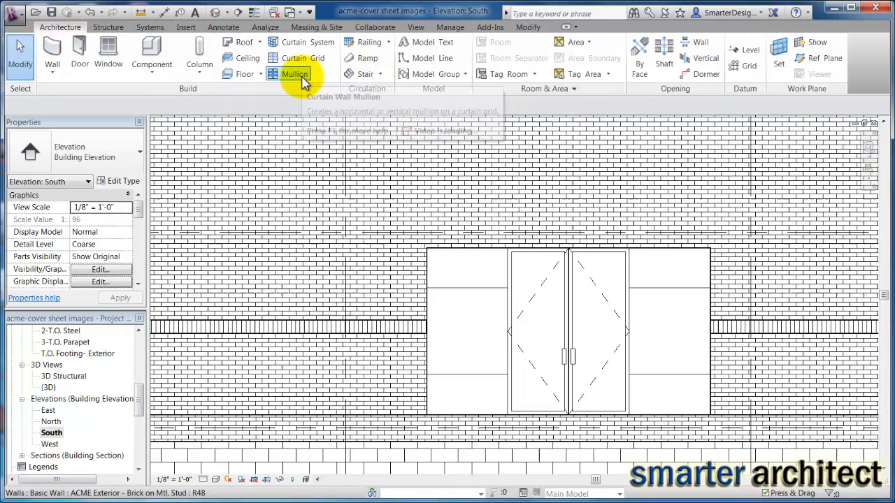
pyautogui.click(291, 74)
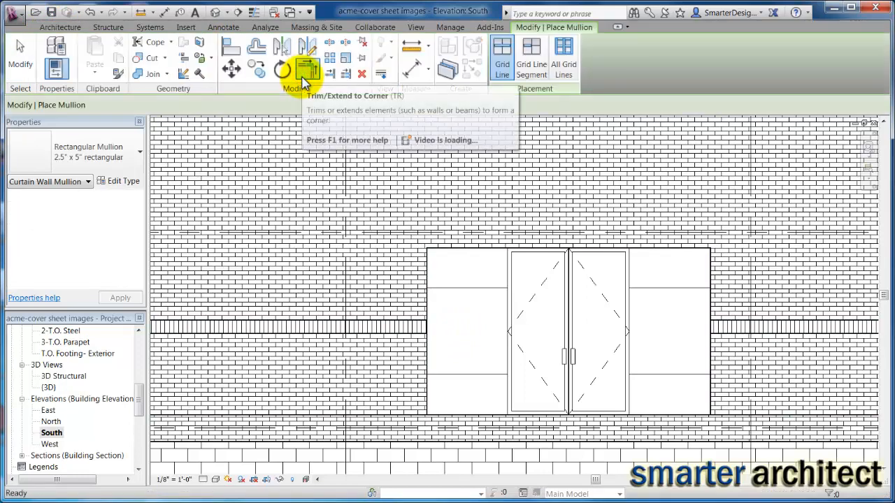
pyautogui.moveTo(565, 56)
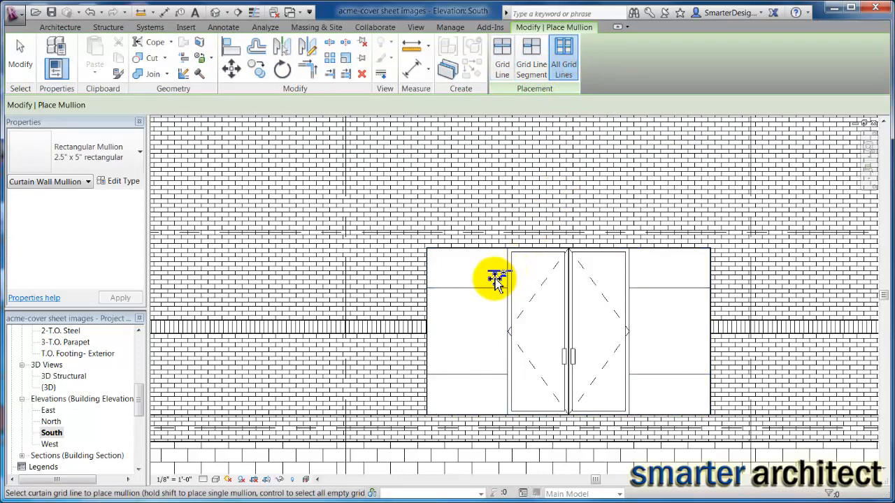
pyautogui.moveTo(484, 287)
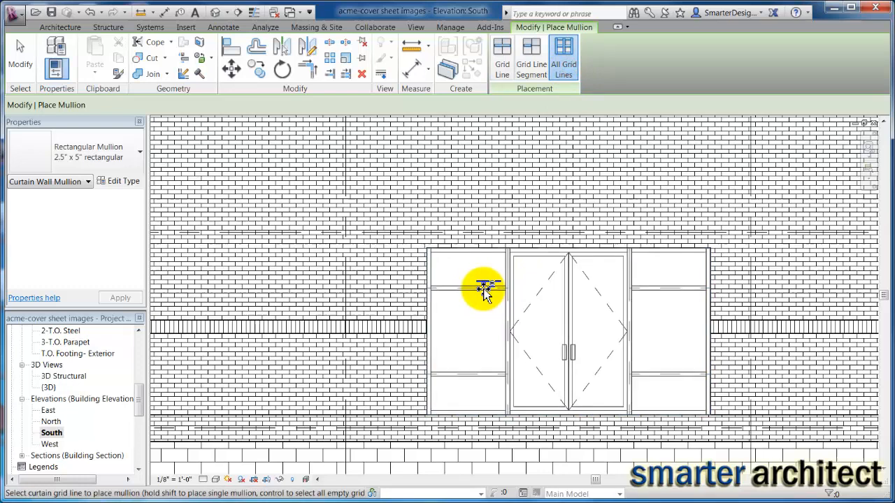
pyautogui.moveTo(484, 292)
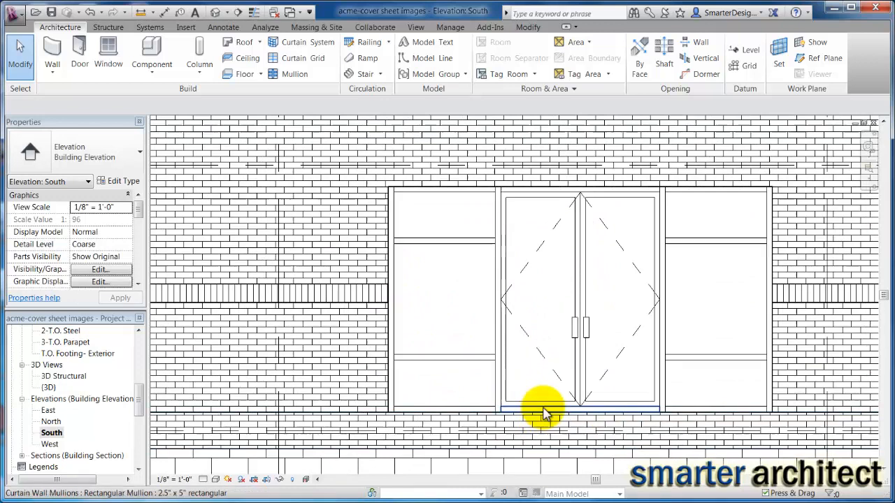
pyautogui.moveTo(545, 413)
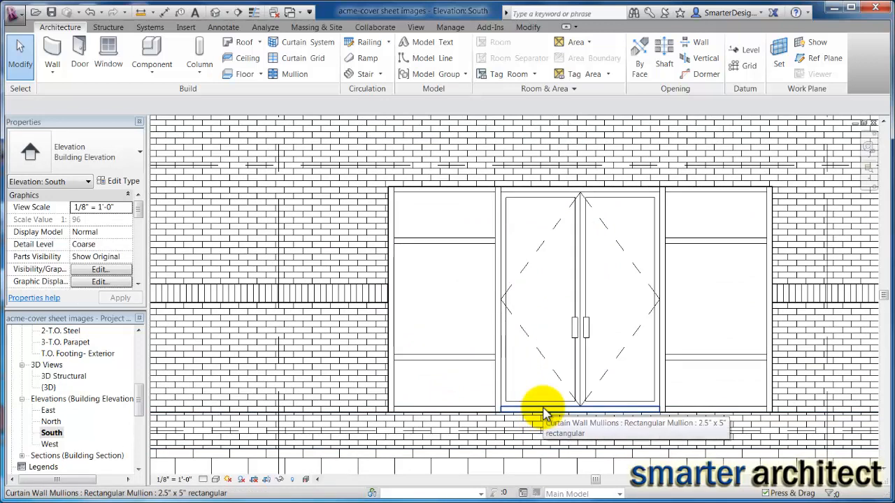
# - Check the mullion below the doors, then switch to the {3D} view of the brick south wall
pyautogui.click(543, 408)
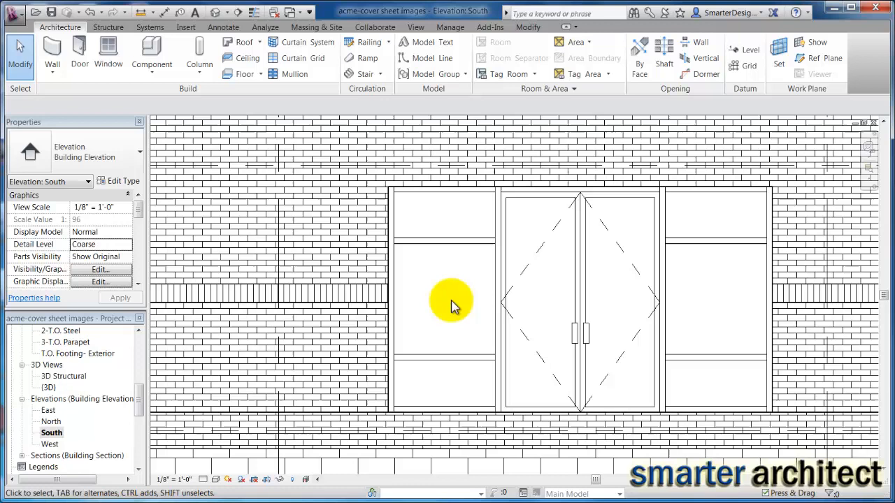
pyautogui.moveTo(608, 417)
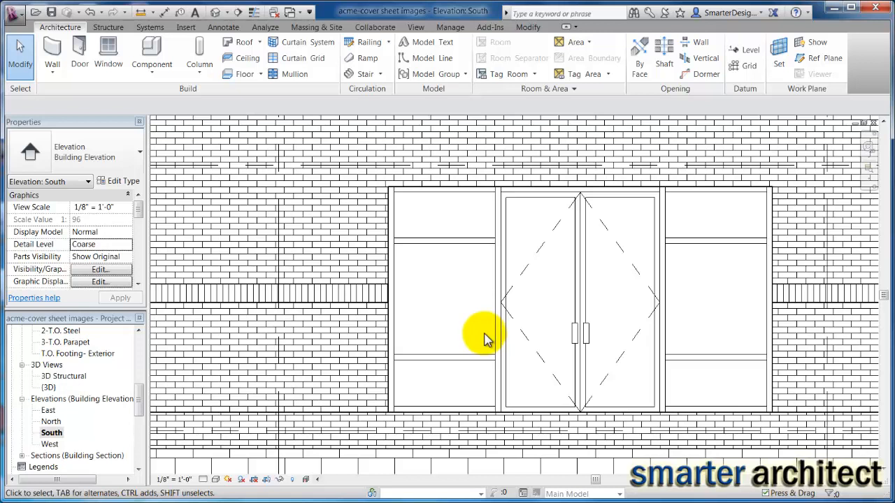
pyautogui.moveTo(463, 301)
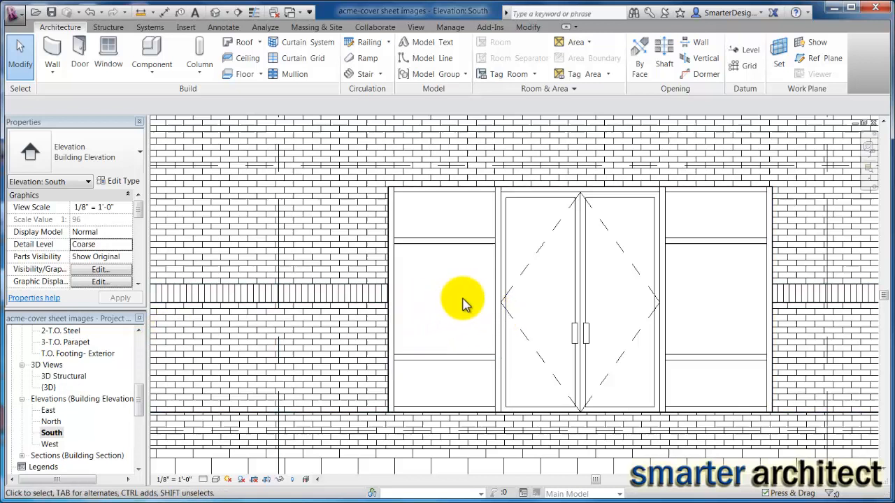
pyautogui.moveTo(443, 305)
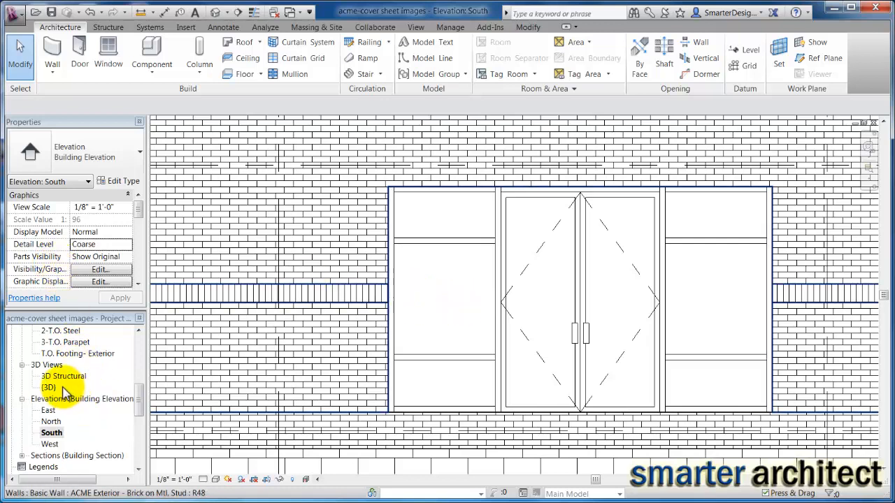
pyautogui.doubleClick(47, 386)
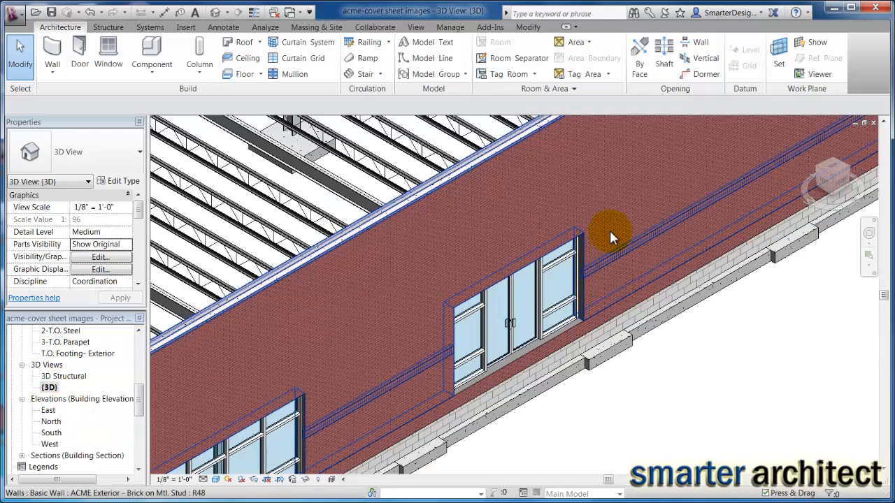